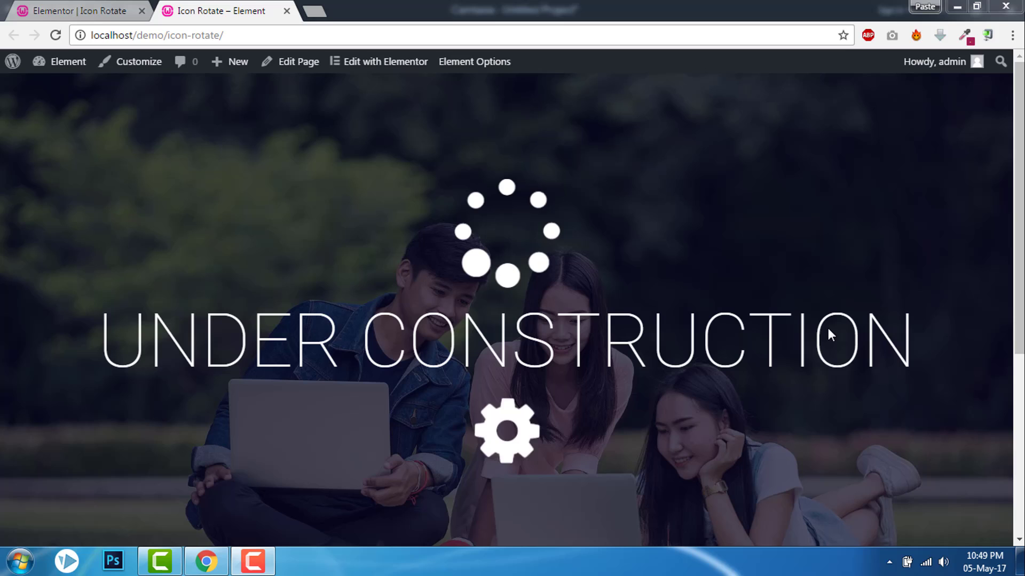
mouse_move(545, 176)
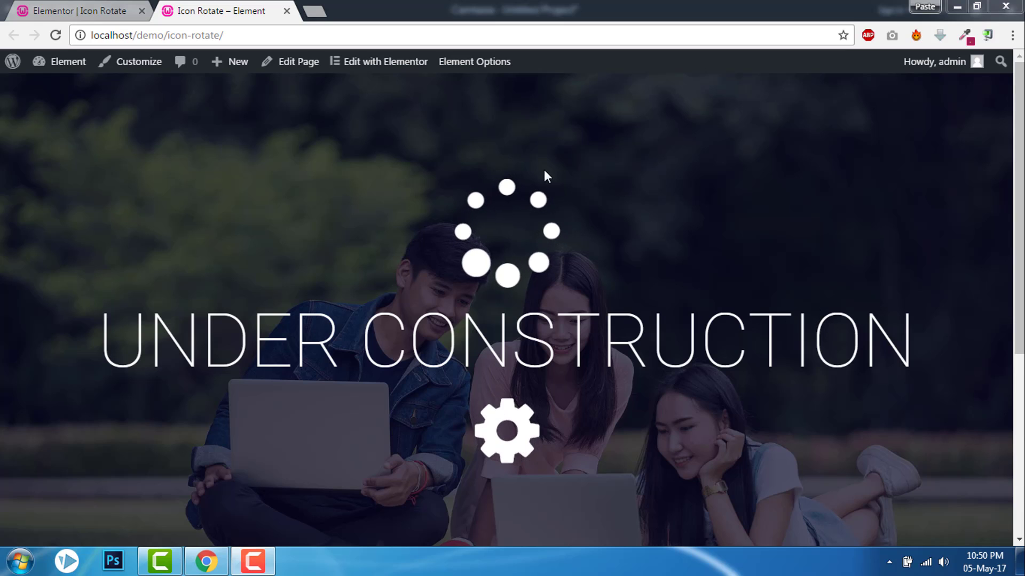
Launch the Elementor editor for the Icon Rotate page from the admin bar
click(386, 62)
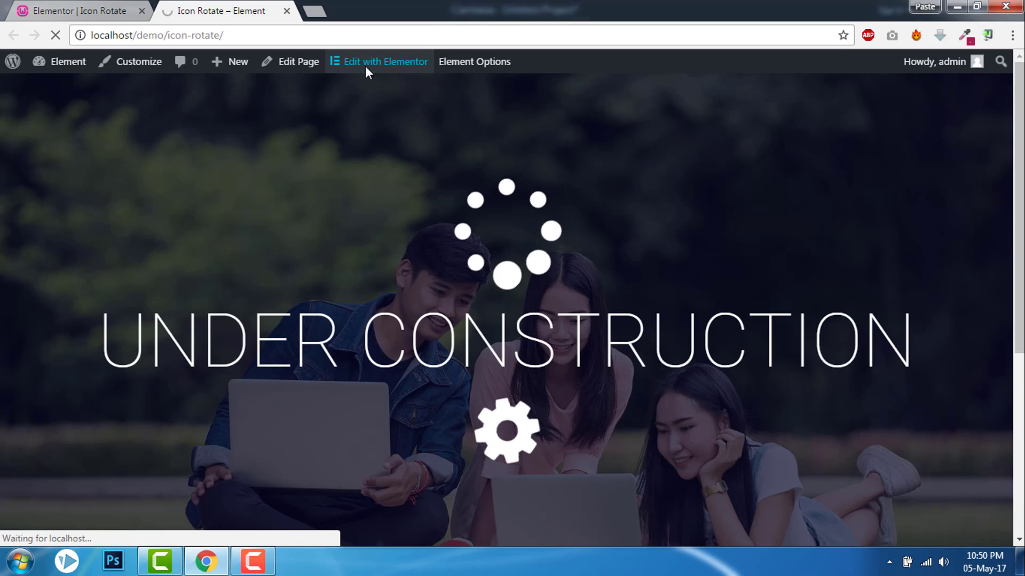
click(385, 62)
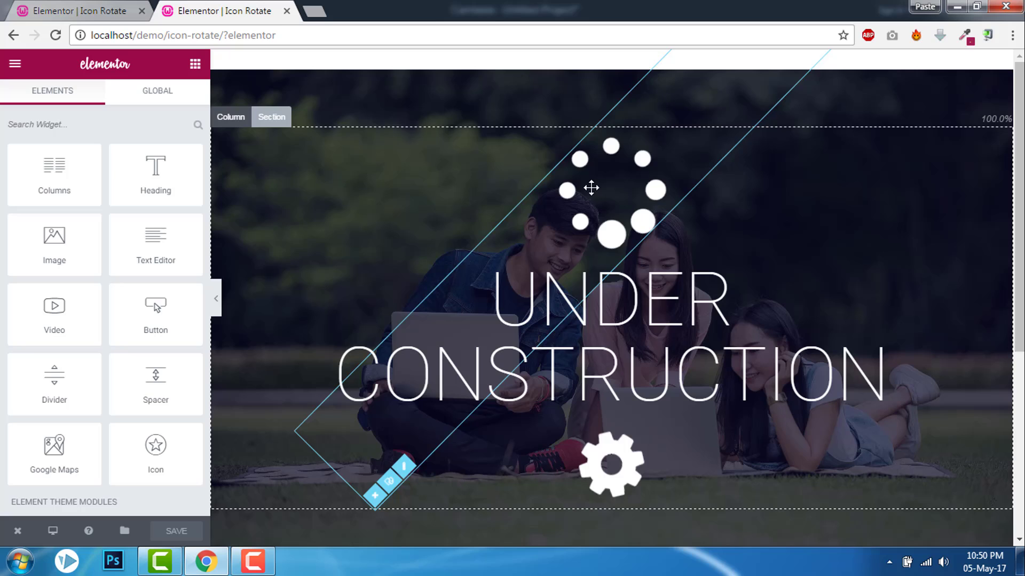
Select the spinner icon and begin its Advanced CSS class with 'fa-'
click(591, 188)
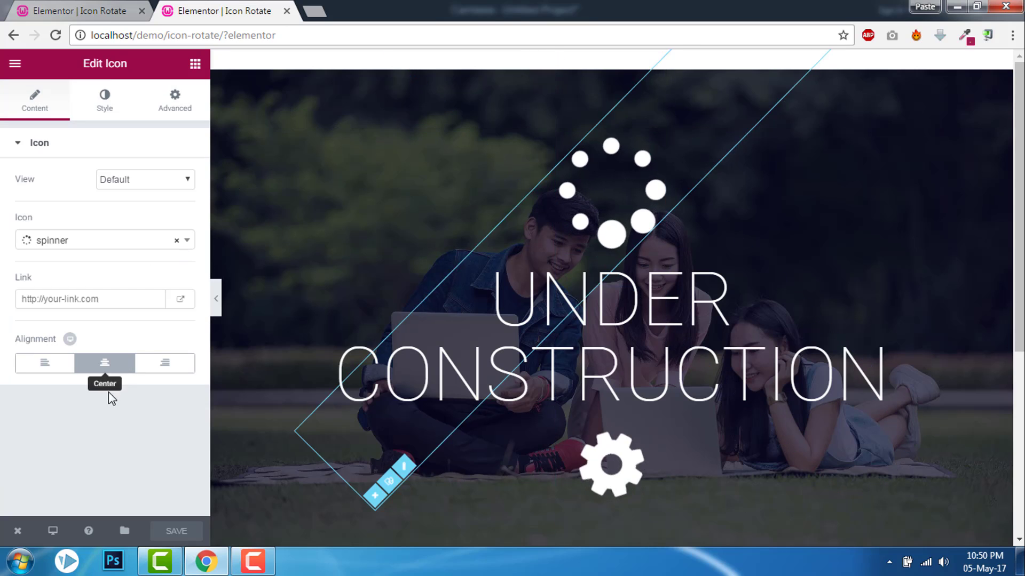
click(174, 99)
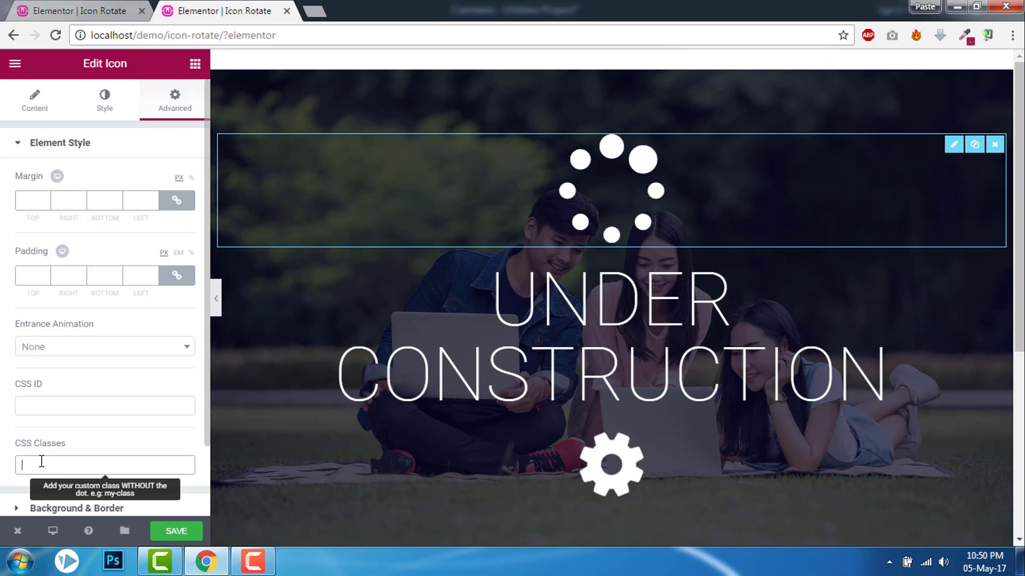
scroll(down, 3)
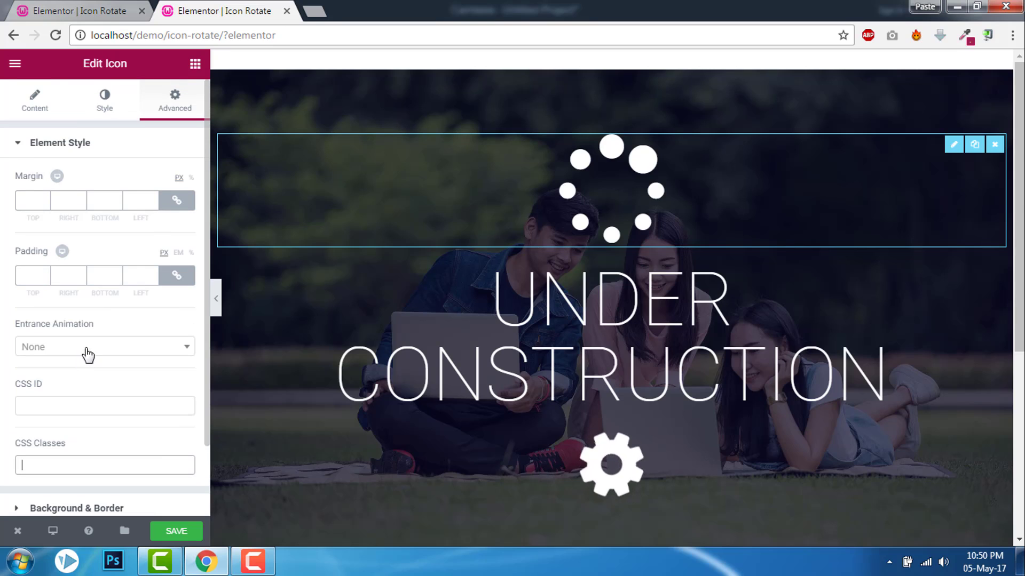
mouse_move(55, 139)
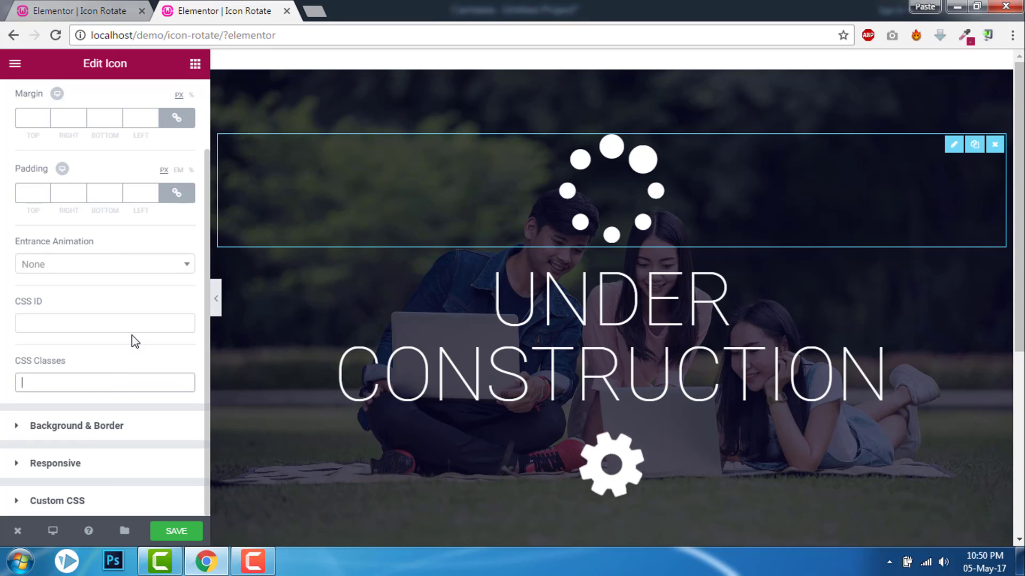
text(fa)
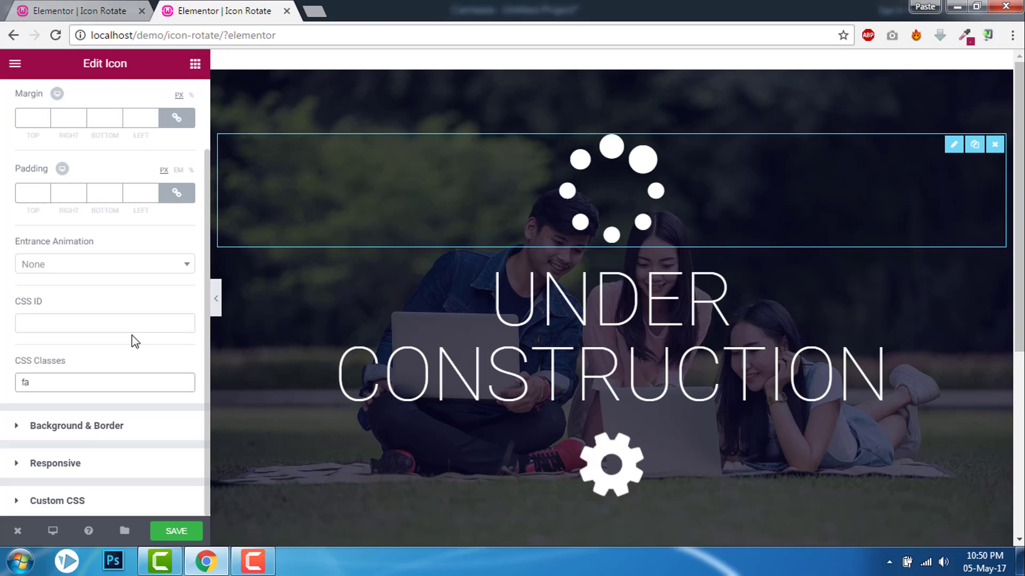
text(-)
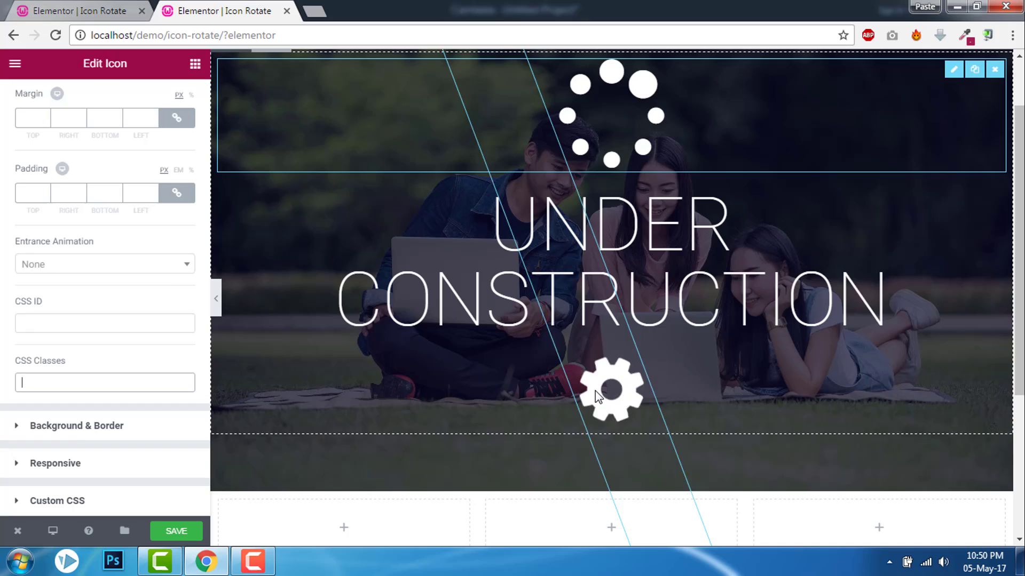
Complete 'fa-spin' on the spinner icon and give the gear icon the fa-spin class too
text(fa-spin)
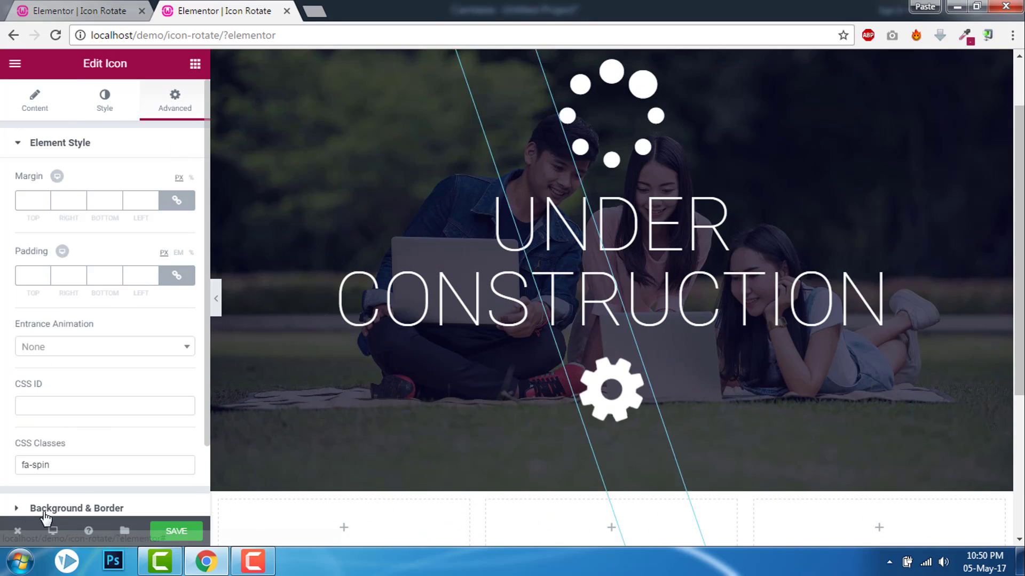
scroll(down, 3)
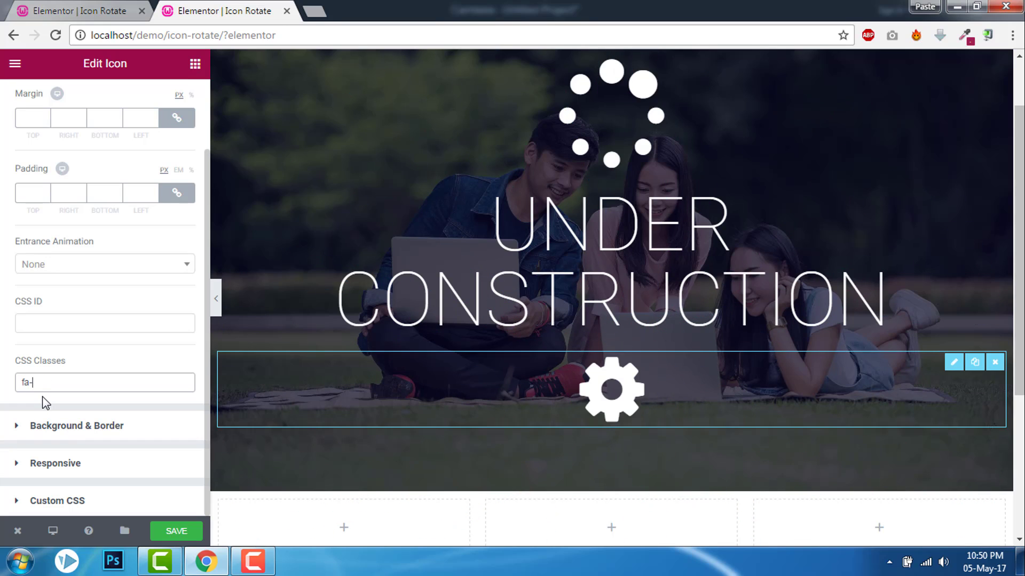
text(sp)
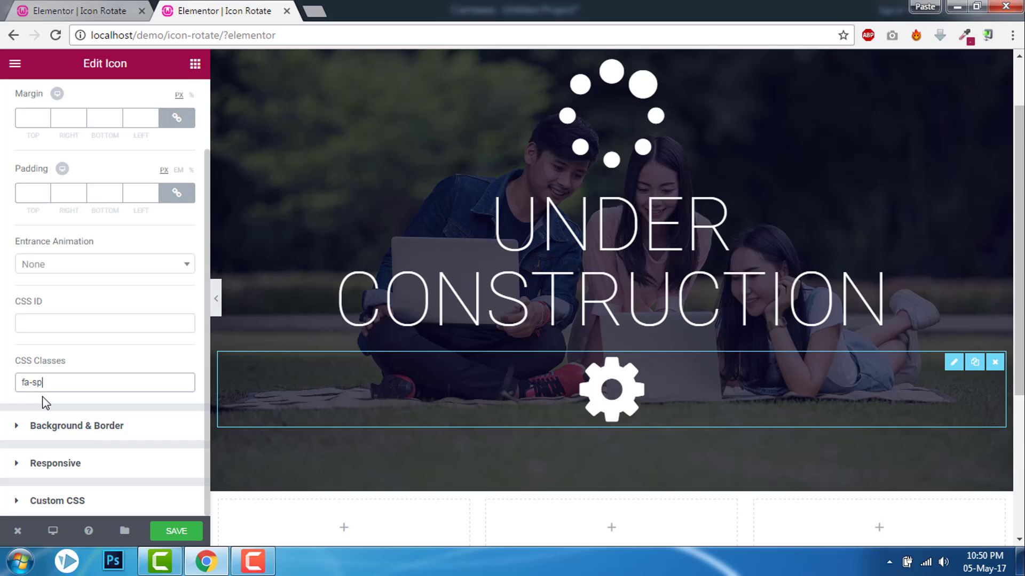
text(in)
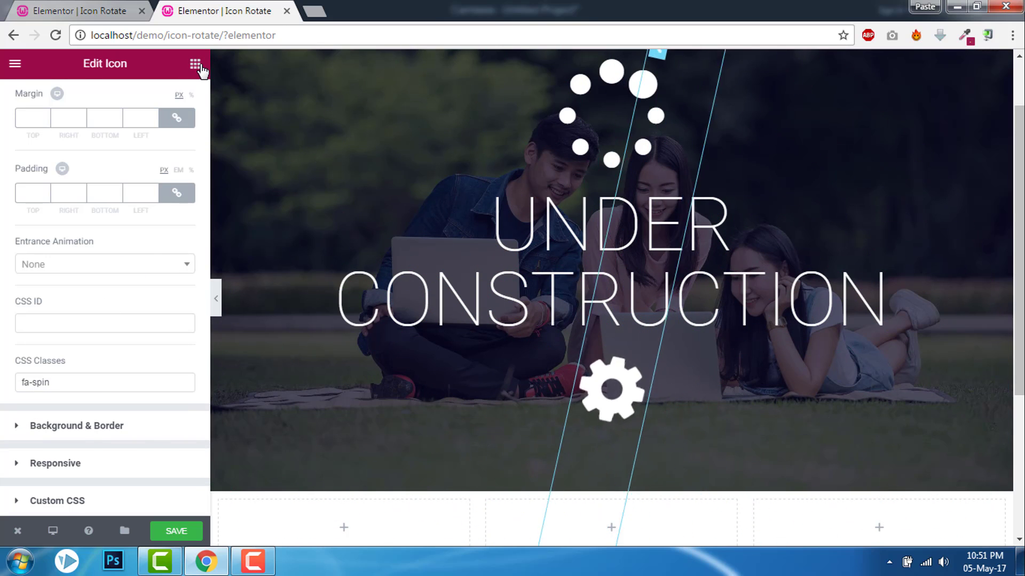
Return to the widgets grid and minimize the browser to reveal the desktop
click(194, 64)
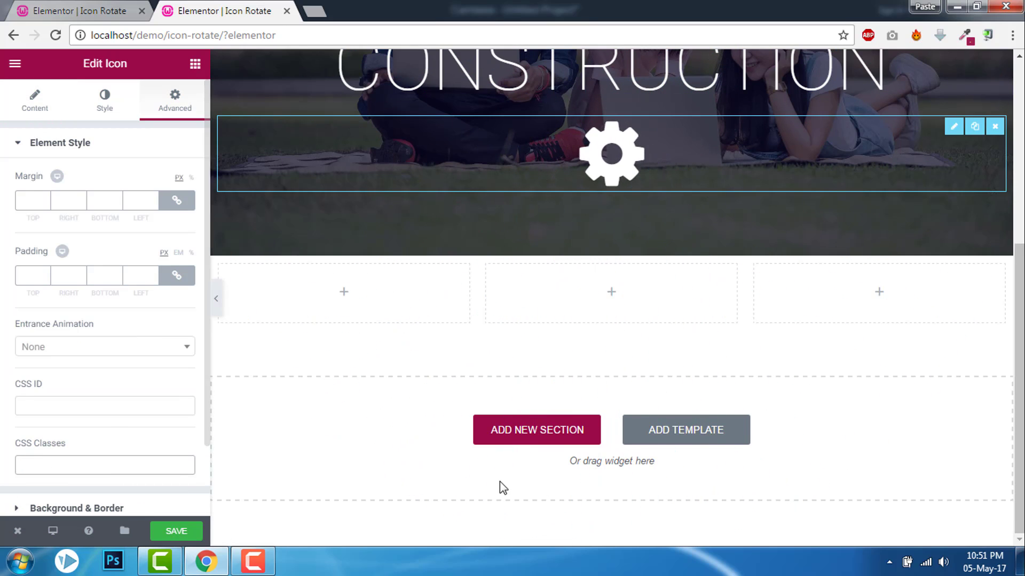
click(194, 64)
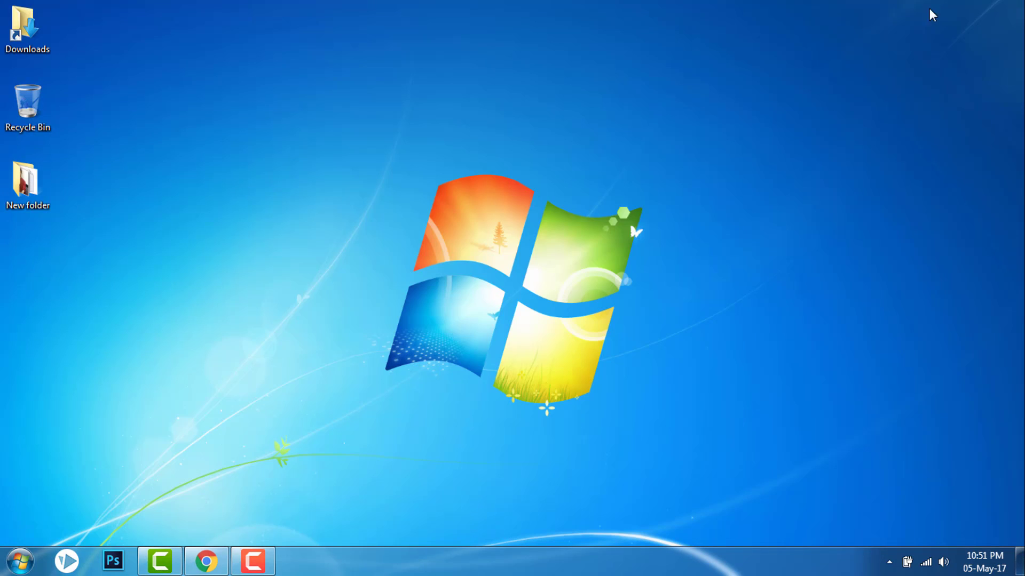
Browse into New folder's png icons and look through the icon files
click(28, 182)
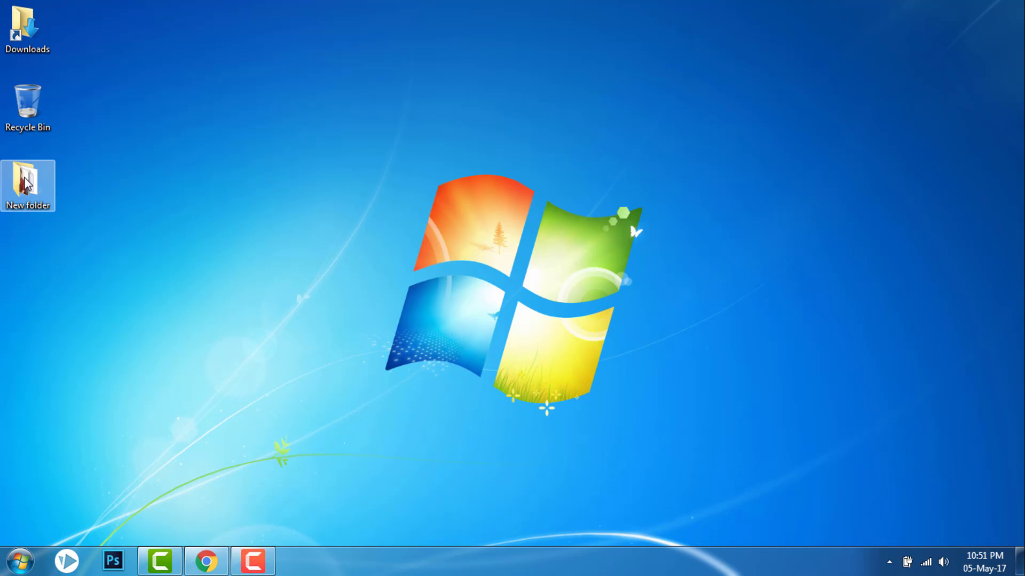
double_click(28, 184)
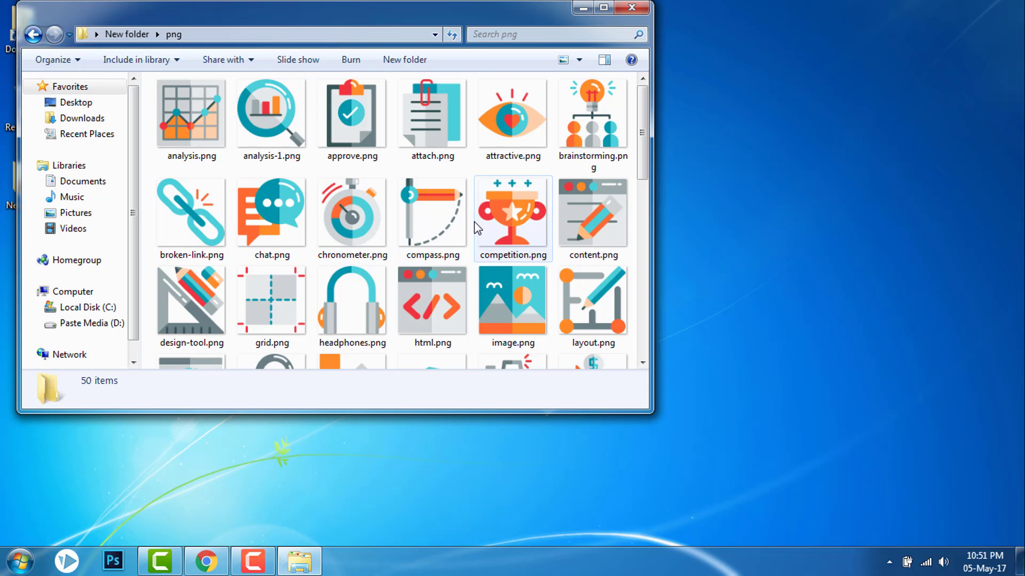
scroll(down, 3)
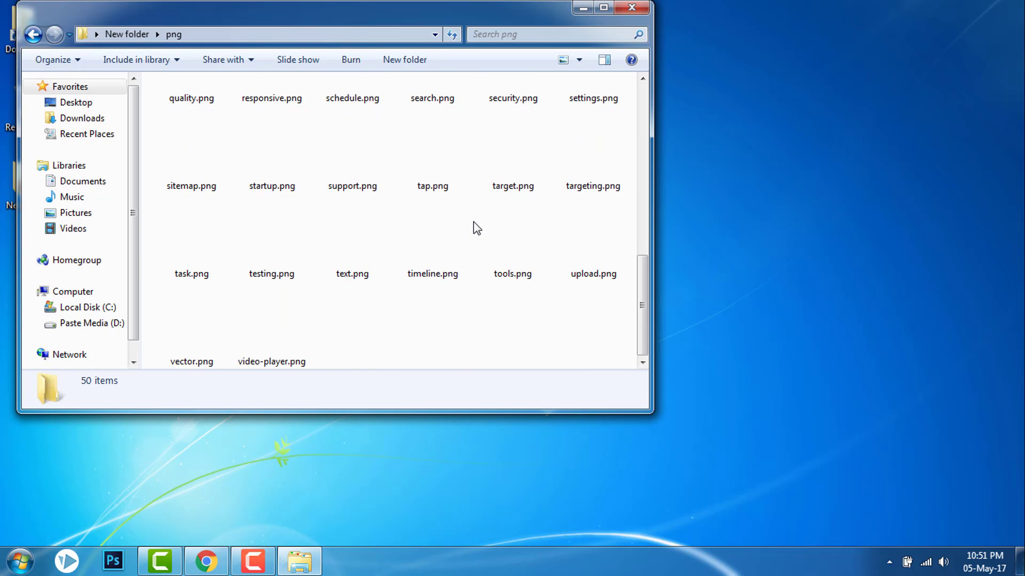
scroll(up, 3)
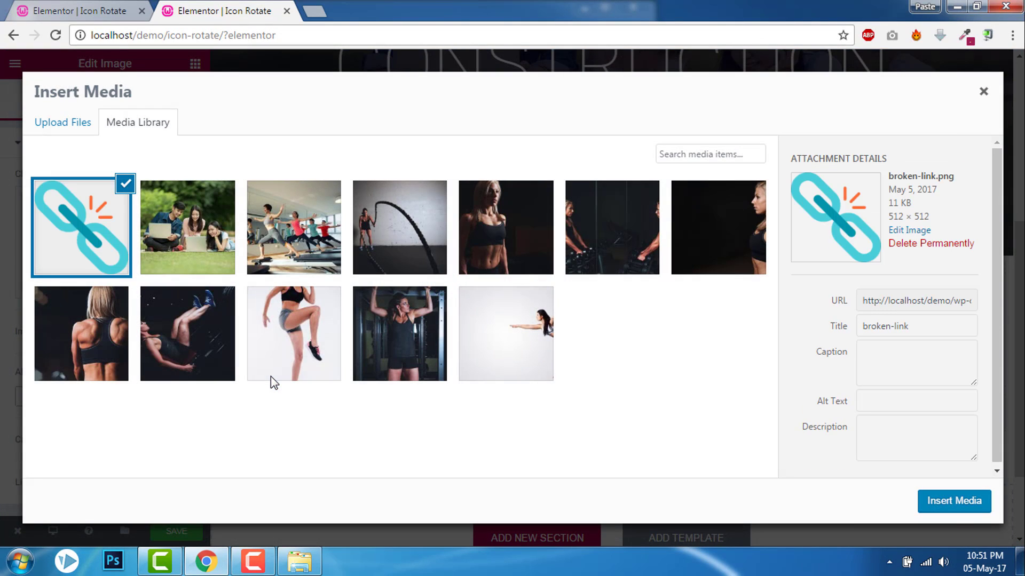
Insert broken-link.png into the middle column and set its Image Size to Thumbnail
click(953, 502)
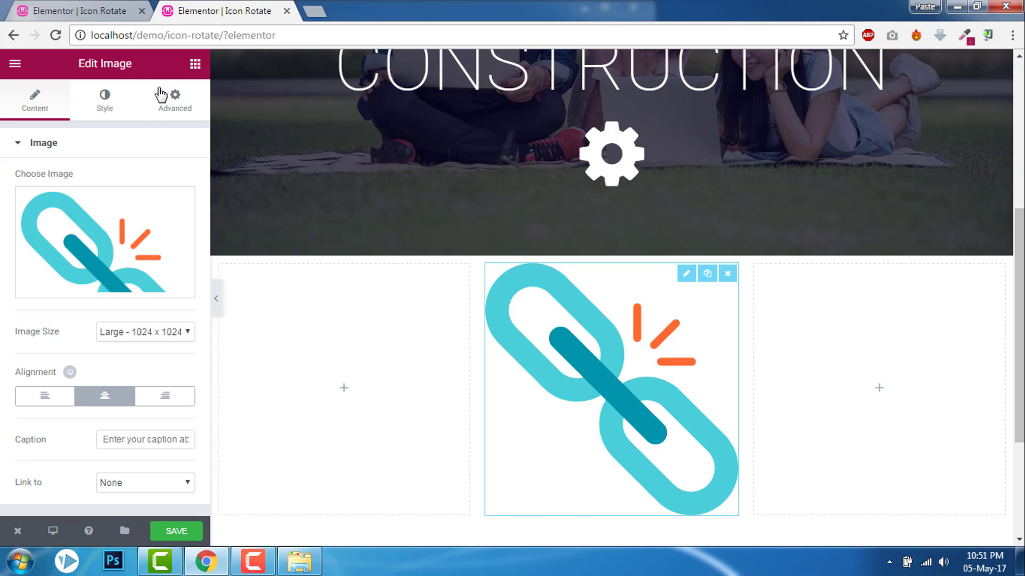
mouse_move(156, 340)
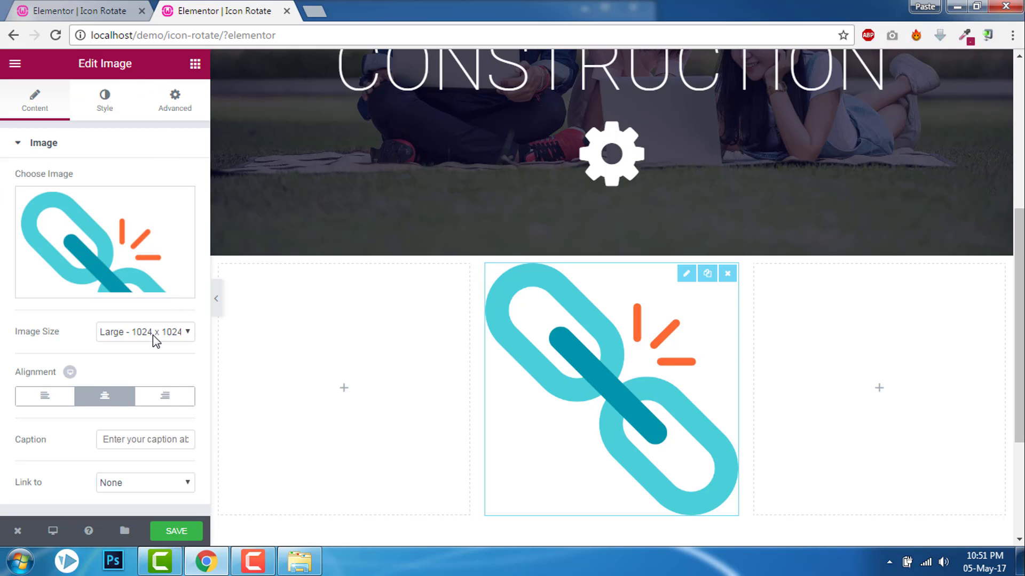
click(145, 332)
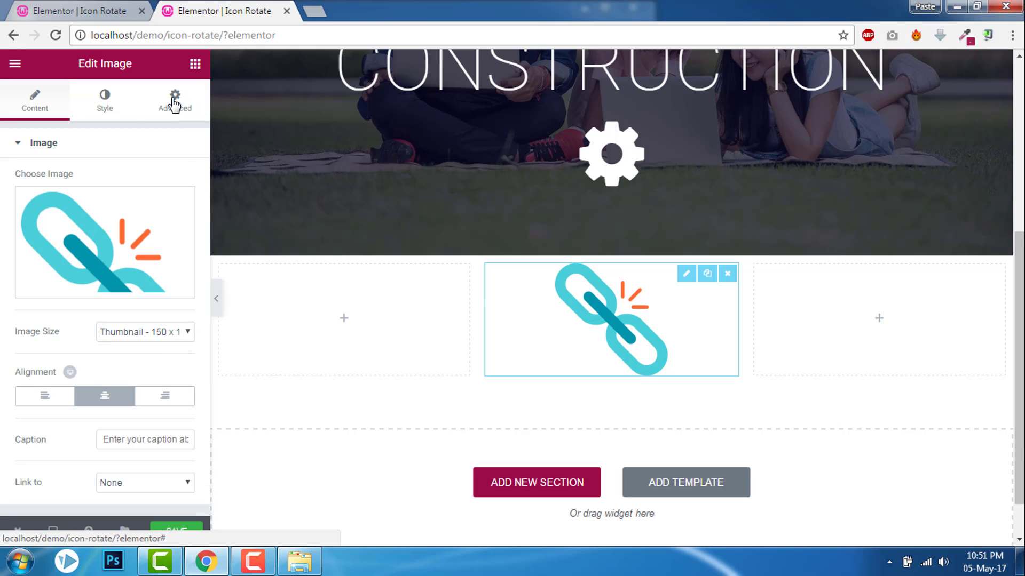
Give the broken-link image the fa-spin class and collapse the panel to preview it rotating
click(174, 101)
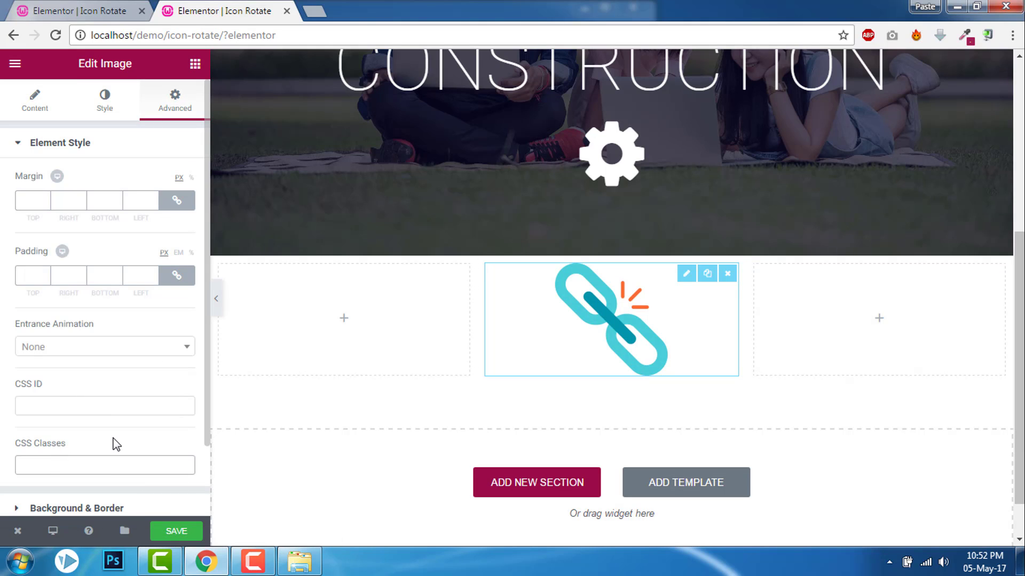
text(fa-)
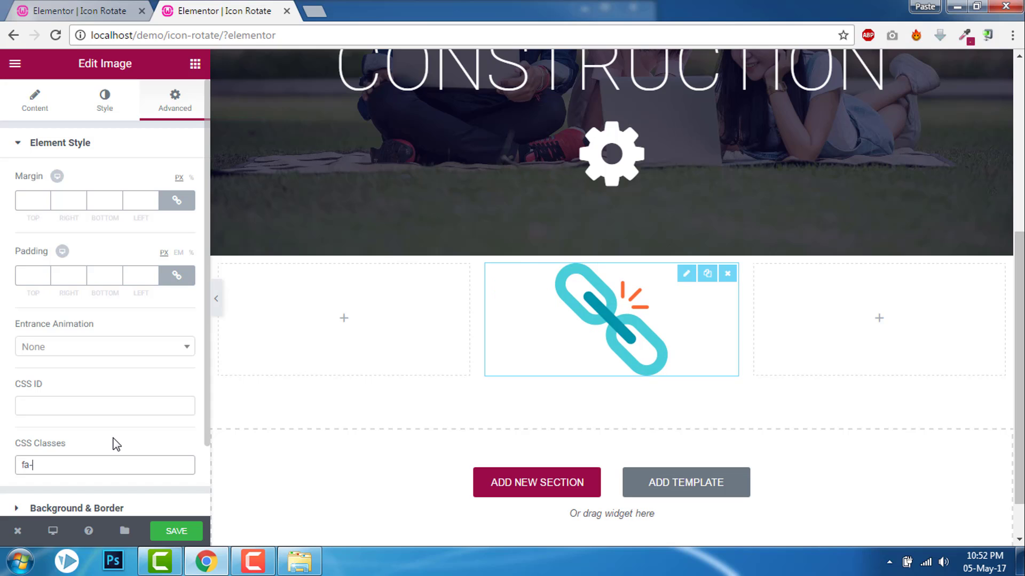
text(spin)
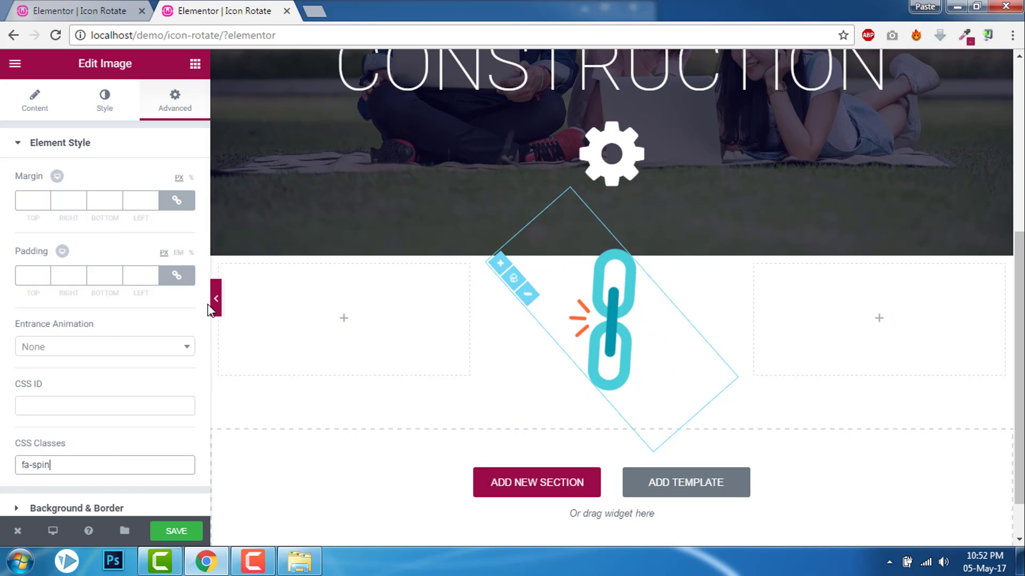
click(216, 299)
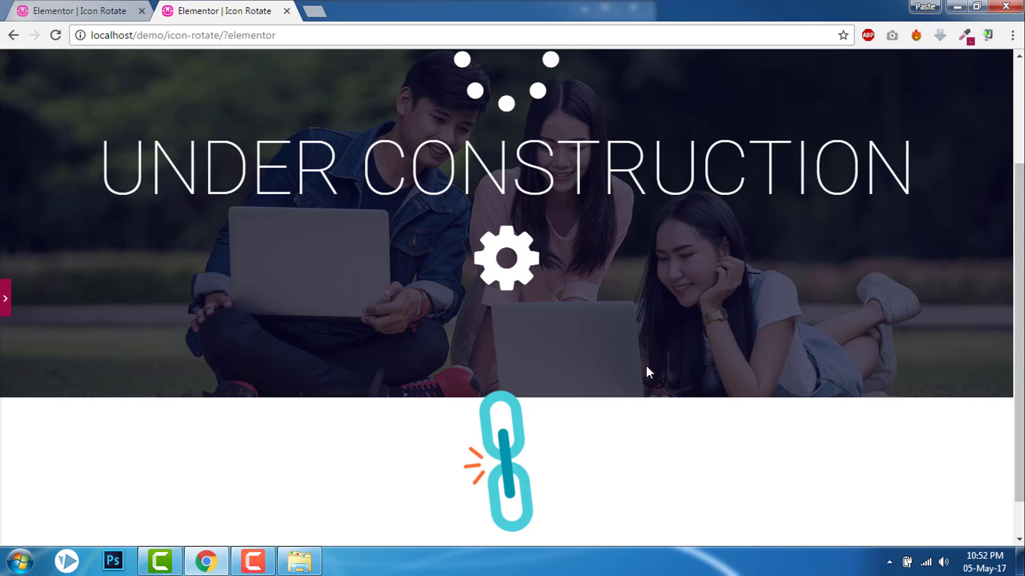
scroll(down, 3)
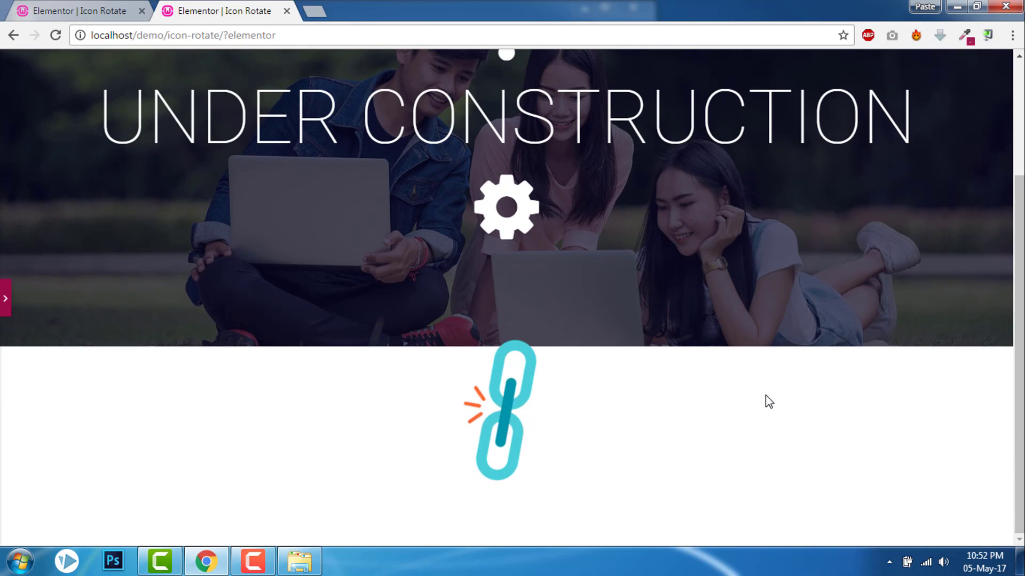